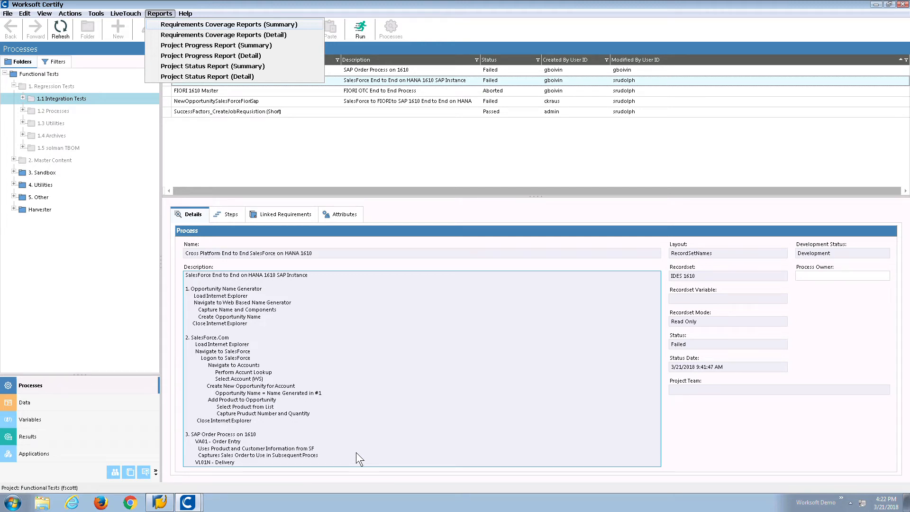
{"action": "mouse_move", "coordinate": [246, 242]}
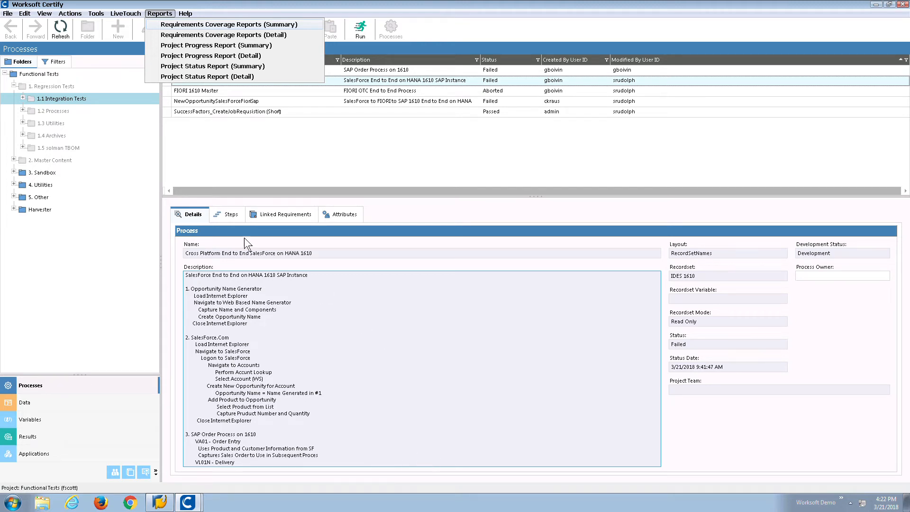
Dismiss the Reports menu without choosing a report
{"action": "left_click", "coordinate": [265, 160]}
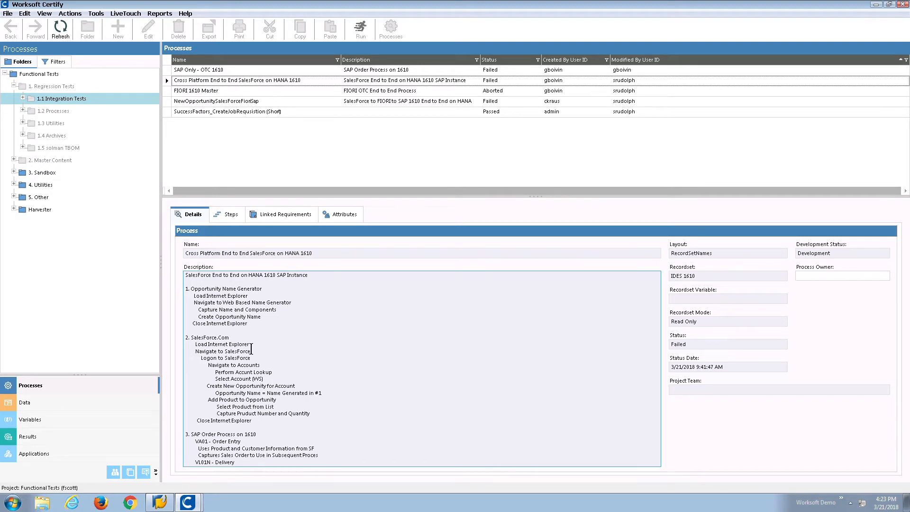
{"action": "mouse_move", "coordinate": [419, 370]}
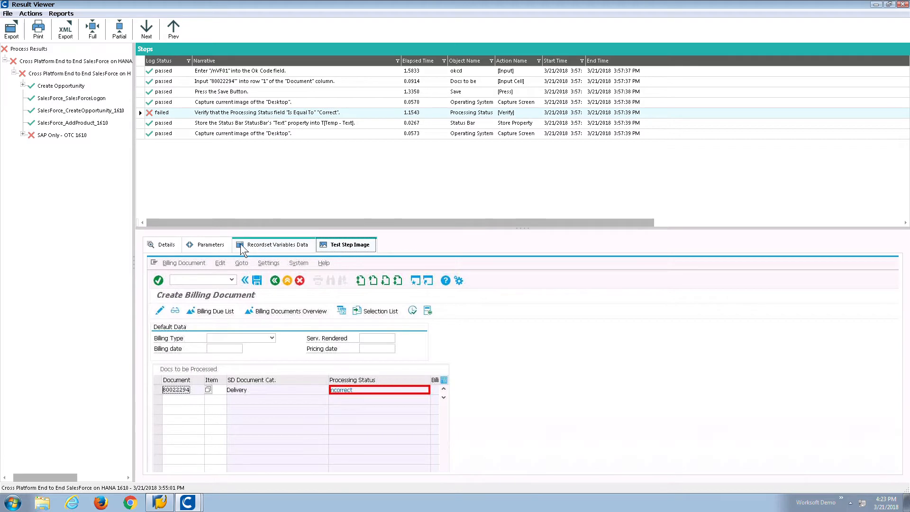
Send the failed Processing Status verification step to JIRA from its Details view
{"action": "left_click", "coordinate": [167, 244]}
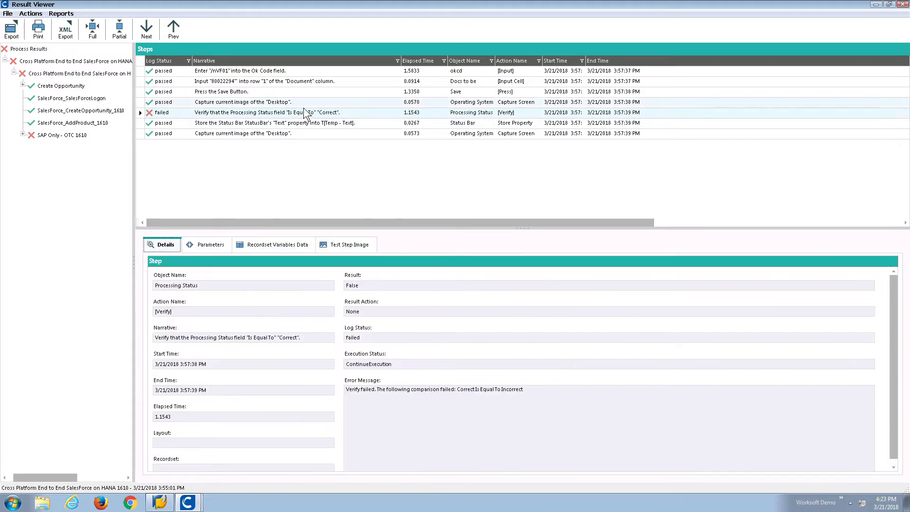
{"action": "right_click", "coordinate": [301, 111]}
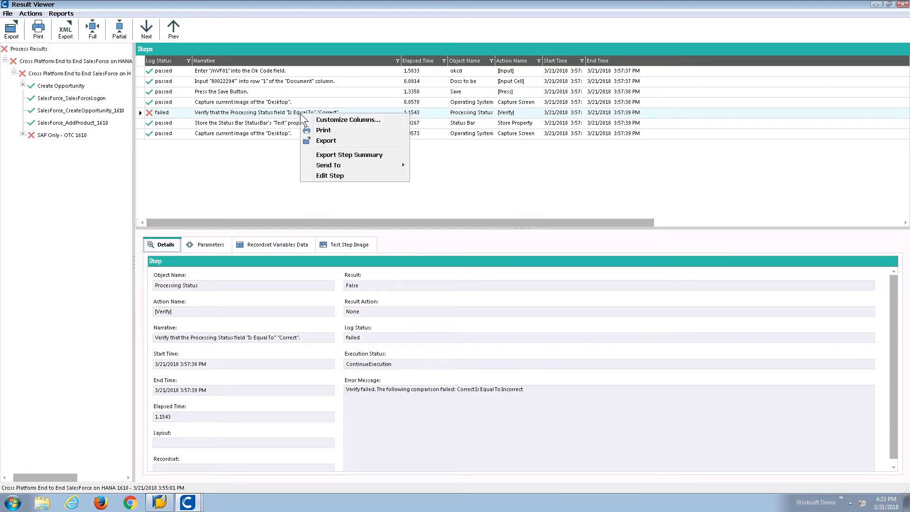
{"action": "mouse_move", "coordinate": [328, 165]}
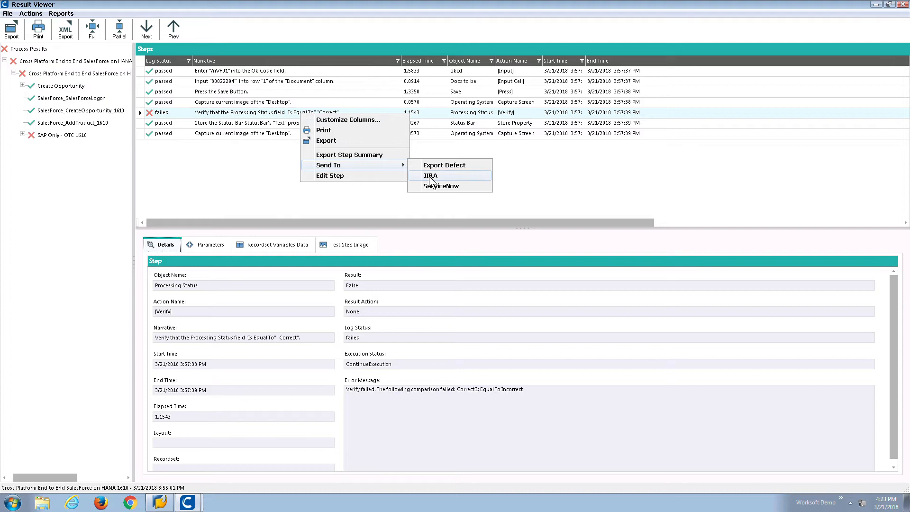
{"action": "left_click", "coordinate": [429, 176]}
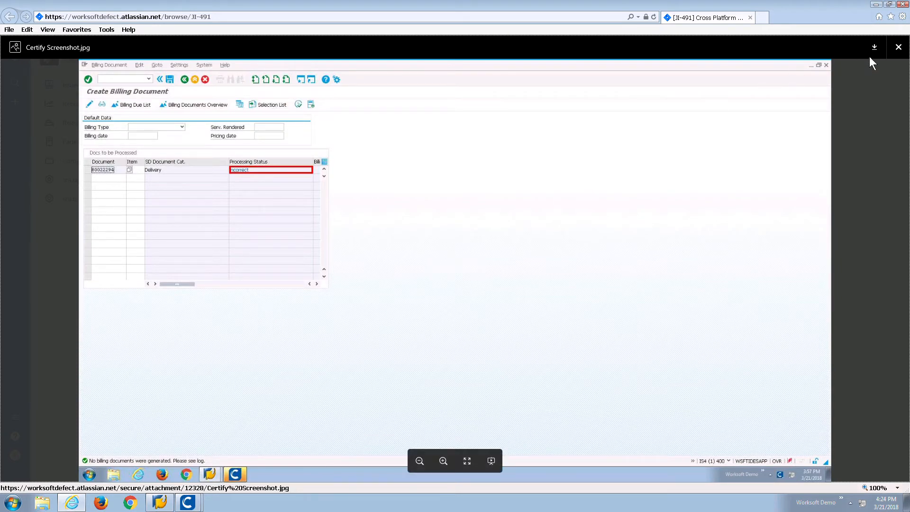
{"action": "mouse_move", "coordinate": [899, 47]}
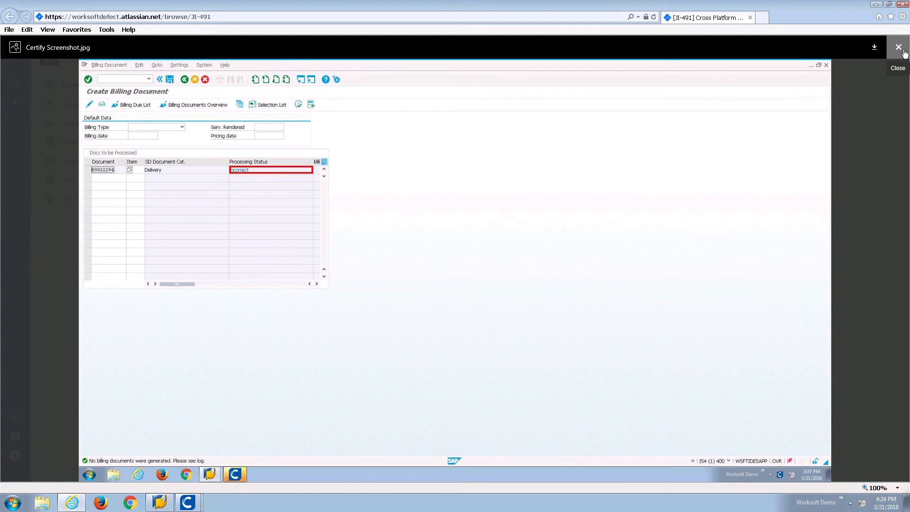
Close the Certify Screenshot.jpg preview on JIRA issue JI-491
{"action": "left_click", "coordinate": [899, 47]}
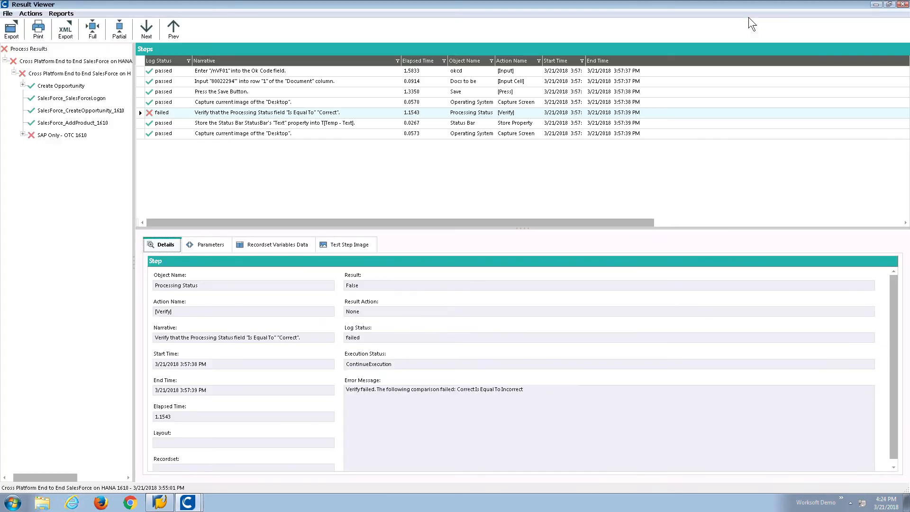
Send the failed verification step to ServiceNow as an incident
{"action": "right_click", "coordinate": [279, 112]}
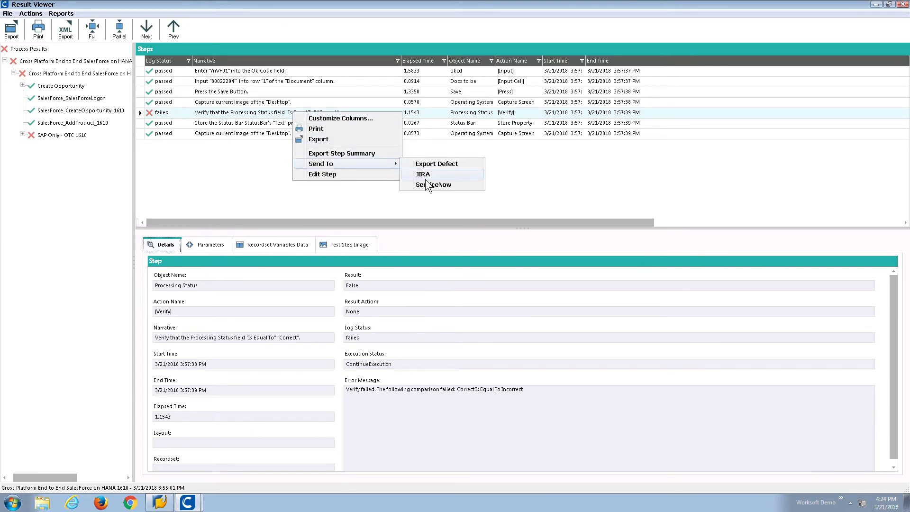
{"action": "mouse_move", "coordinate": [432, 185]}
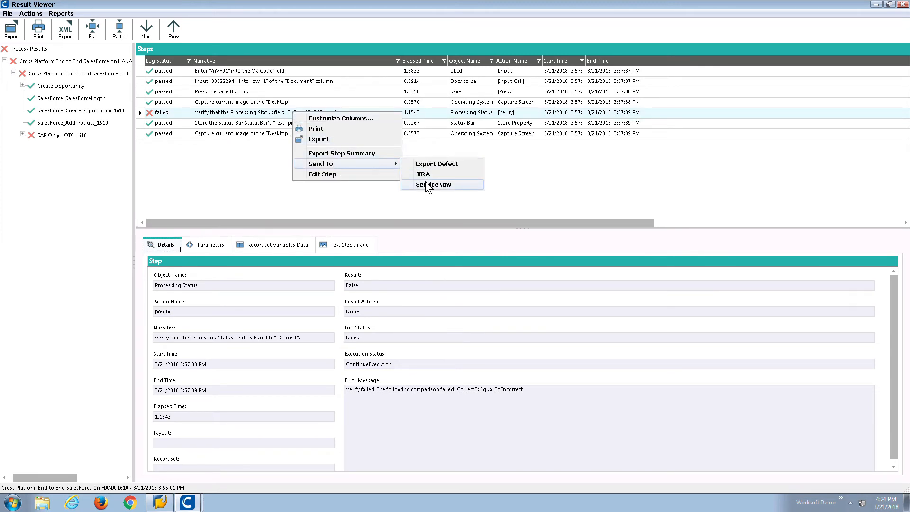
{"action": "left_click", "coordinate": [433, 184]}
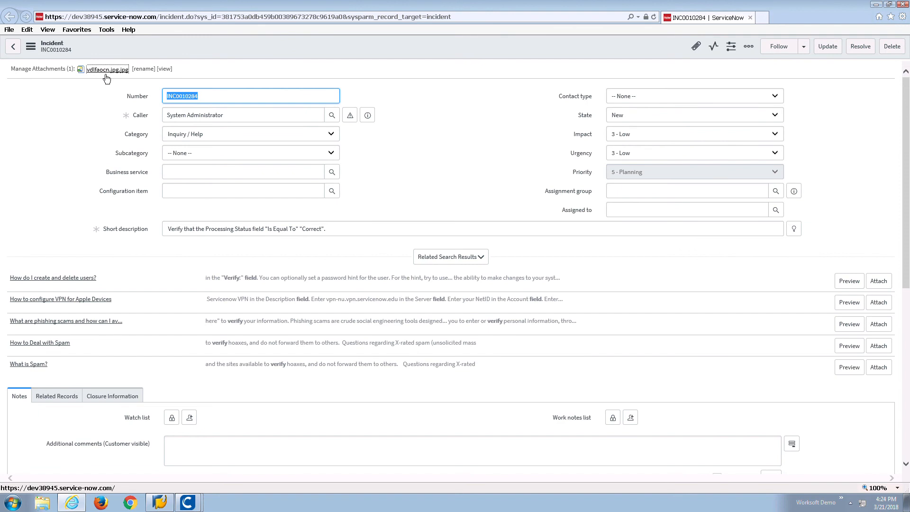
View the billing document screenshot attached to incident INC0010284, then close the viewer
{"action": "left_click", "coordinate": [107, 69]}
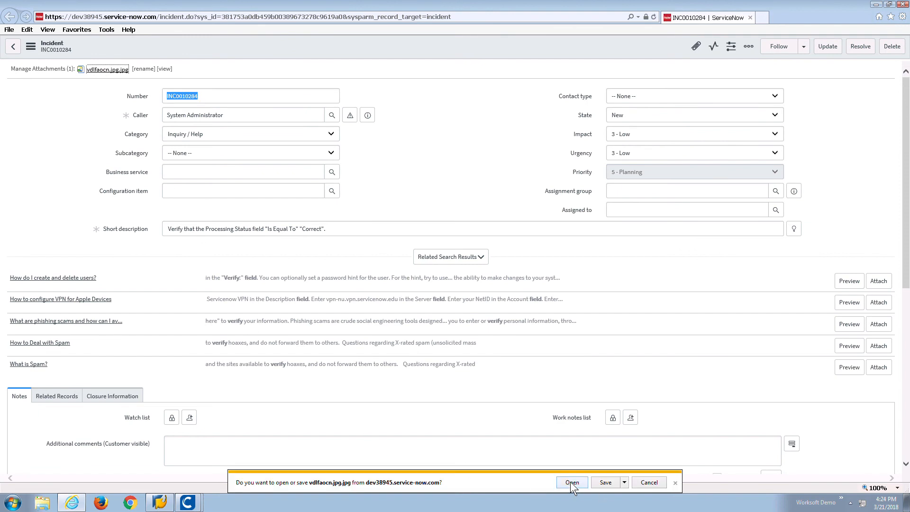
{"action": "left_click", "coordinate": [570, 483]}
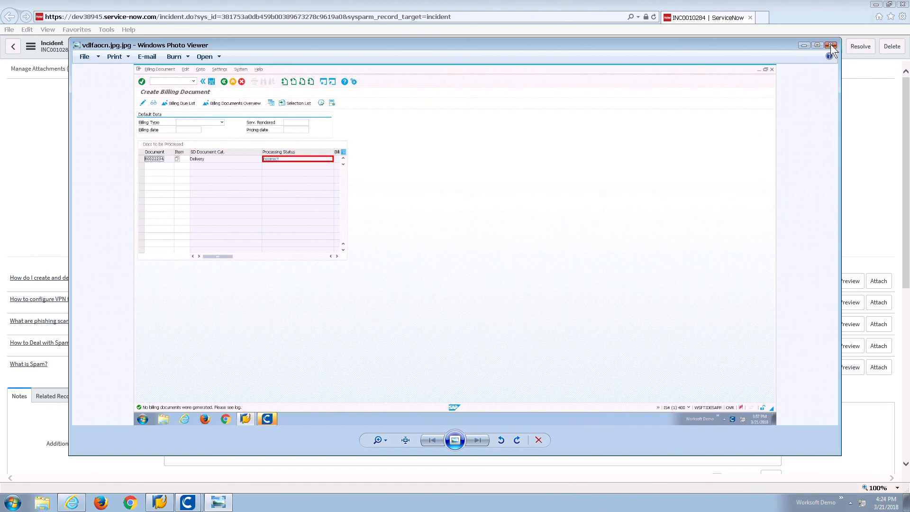
{"action": "left_click", "coordinate": [830, 45]}
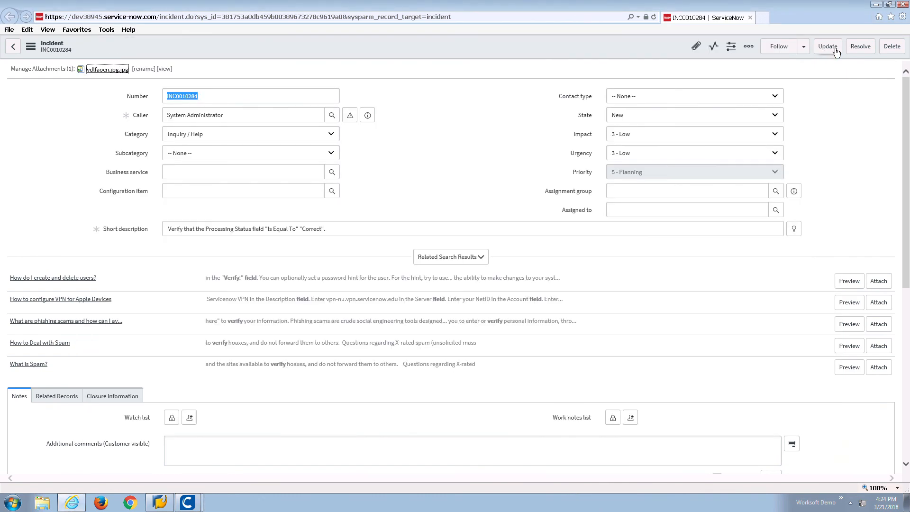